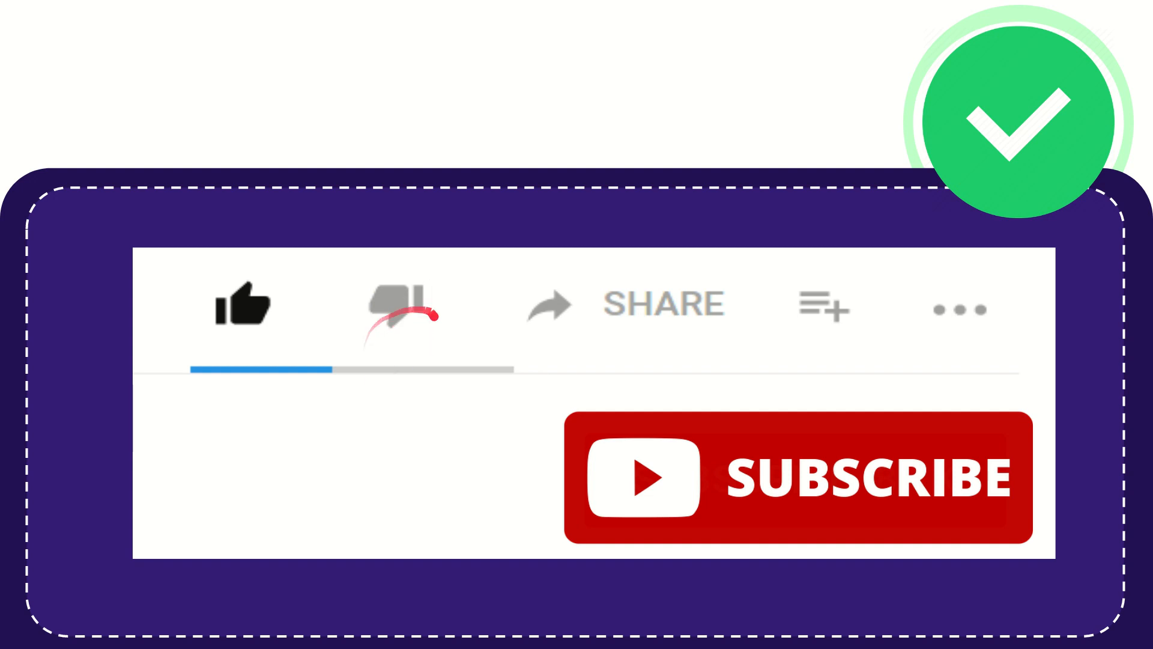
{"action": "left_click", "coordinate": [397, 305]}
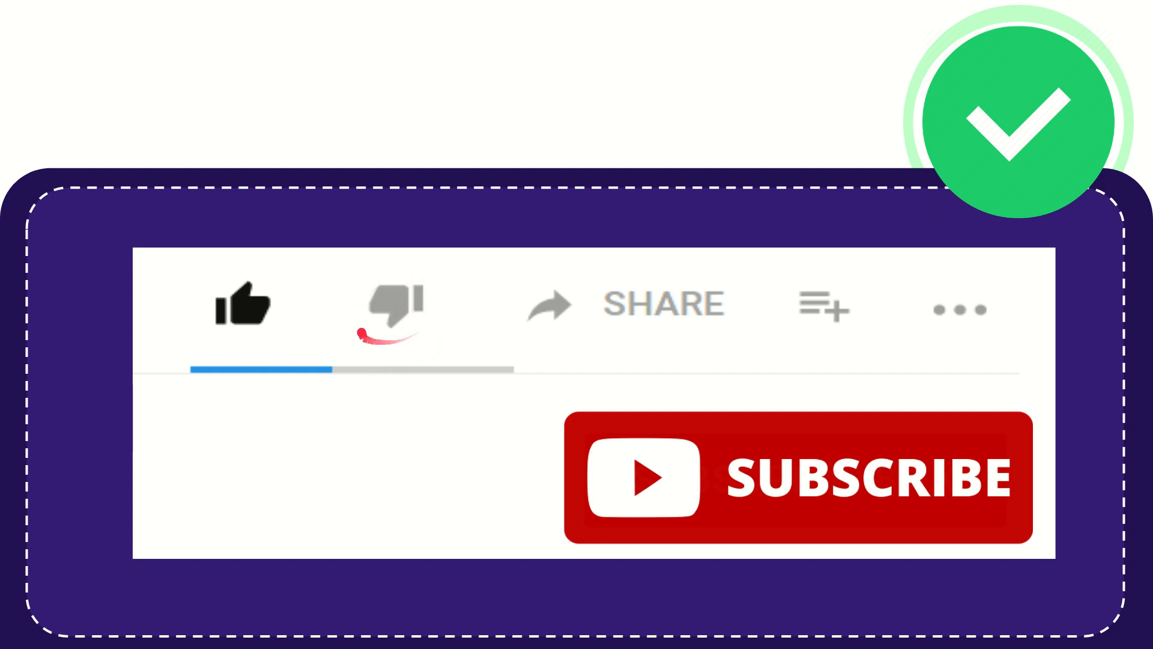